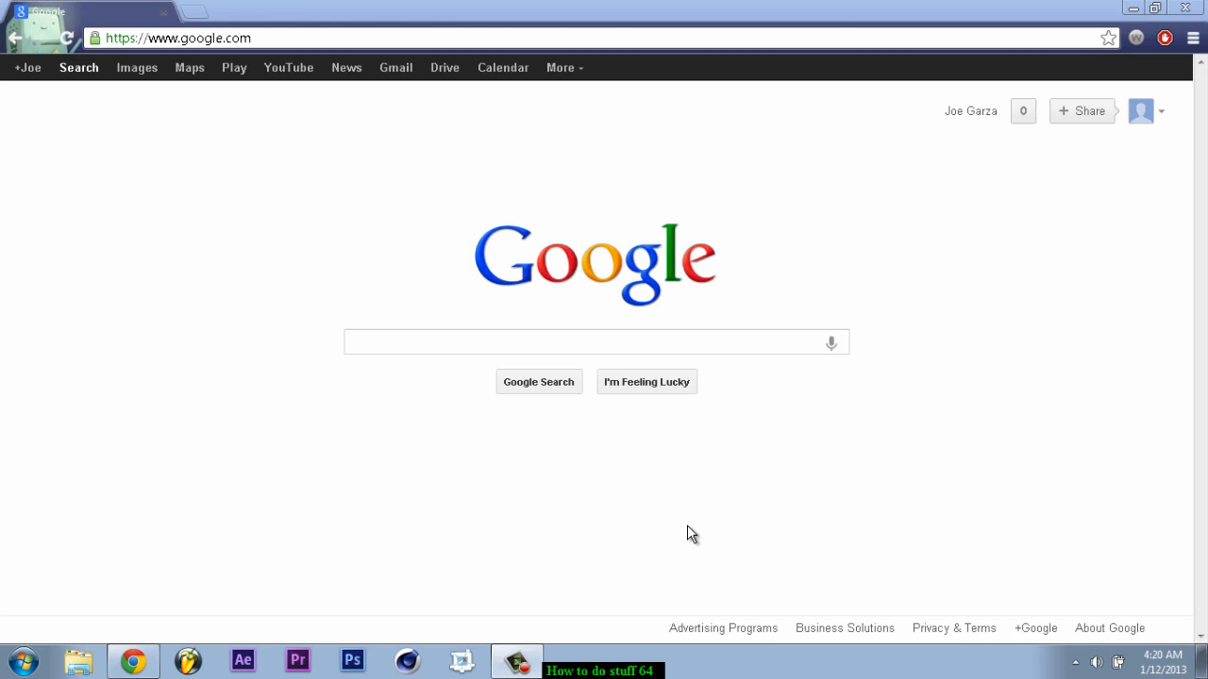
{"action": "mouse_move", "coordinate": [681, 453]}
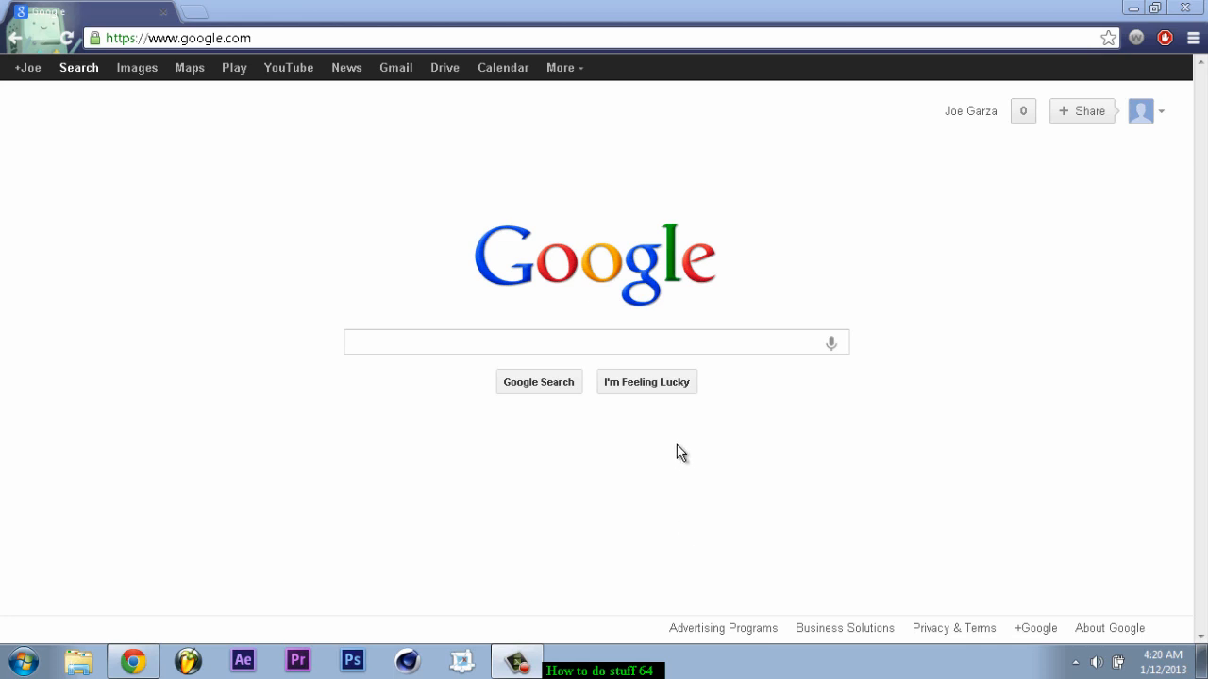
Step: Search Google for 'motioninjoy' and land on the motioninjoy.com home page
{"action": "left_click", "coordinate": [596, 341]}
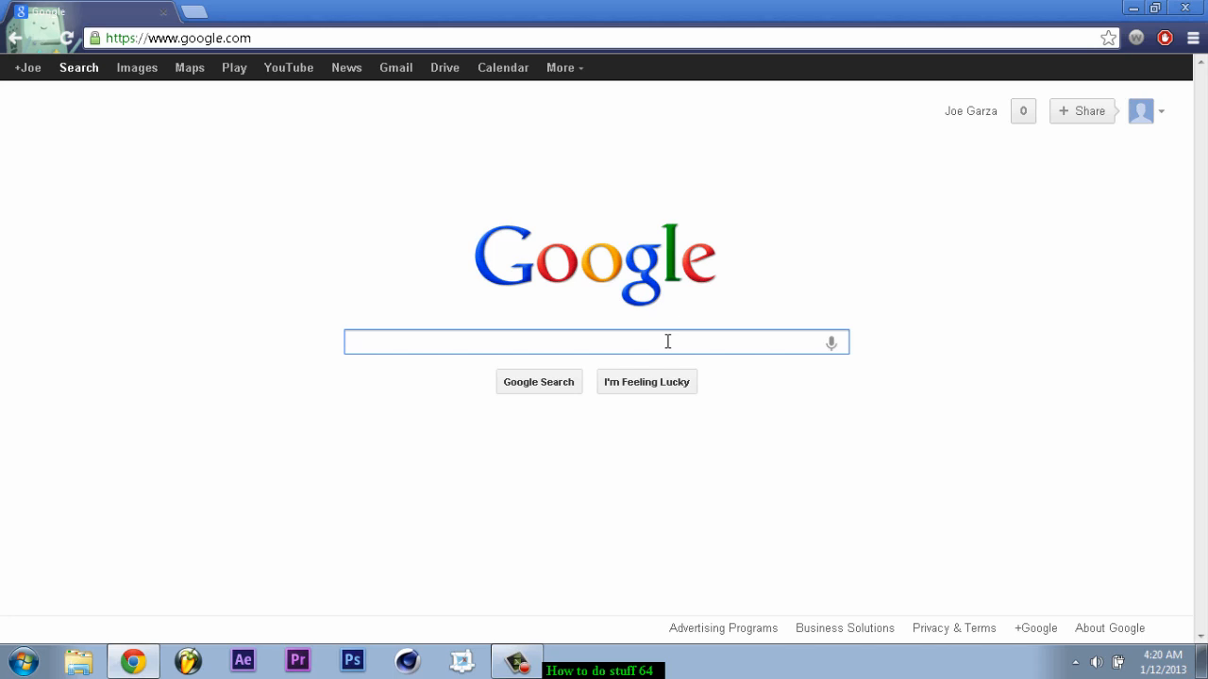
{"action": "type", "text": "motioninjoy.com"}
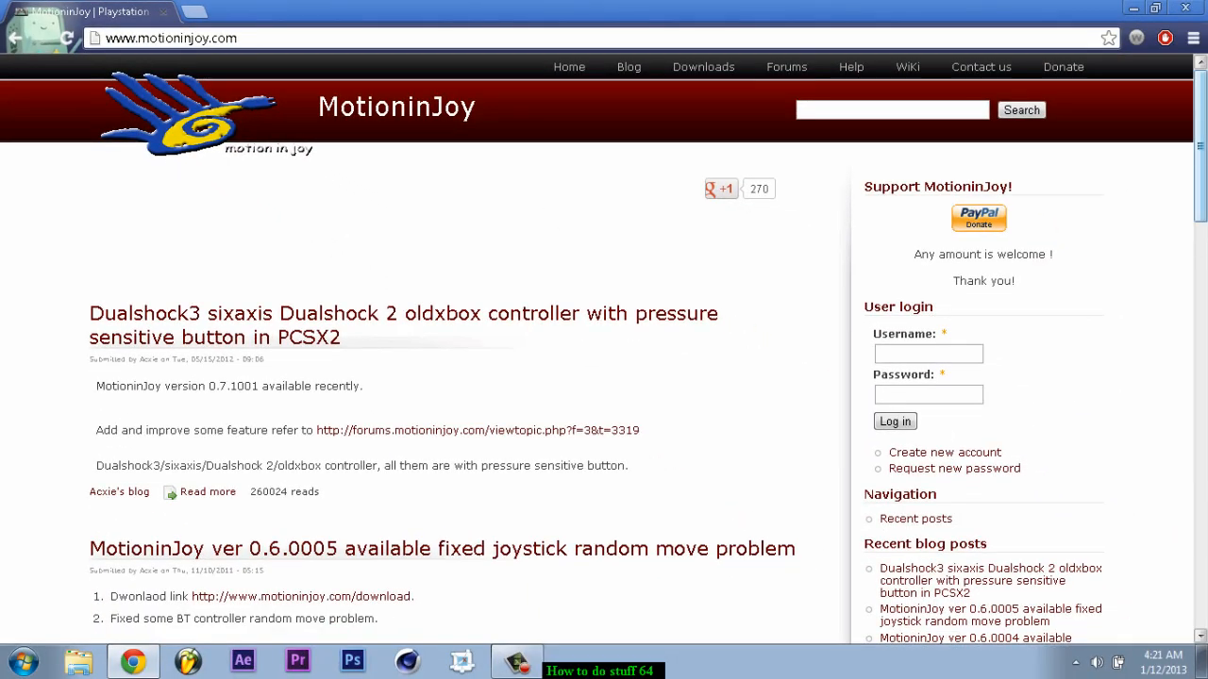
Step: Download the all-in-one driver installer (0.7.1001) from the 'site 1' link and place it on the desktop
{"action": "scroll", "scroll_direction": "down", "scroll_amount": 3}
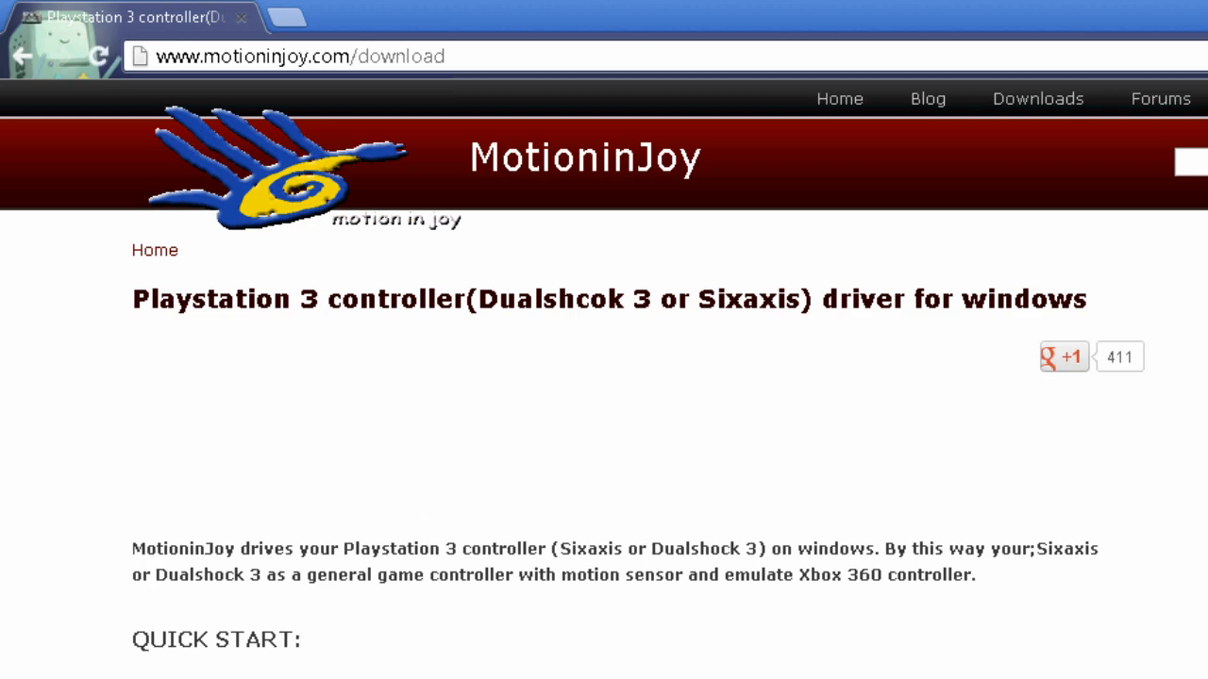
{"action": "scroll", "scroll_direction": "down", "scroll_amount": 3}
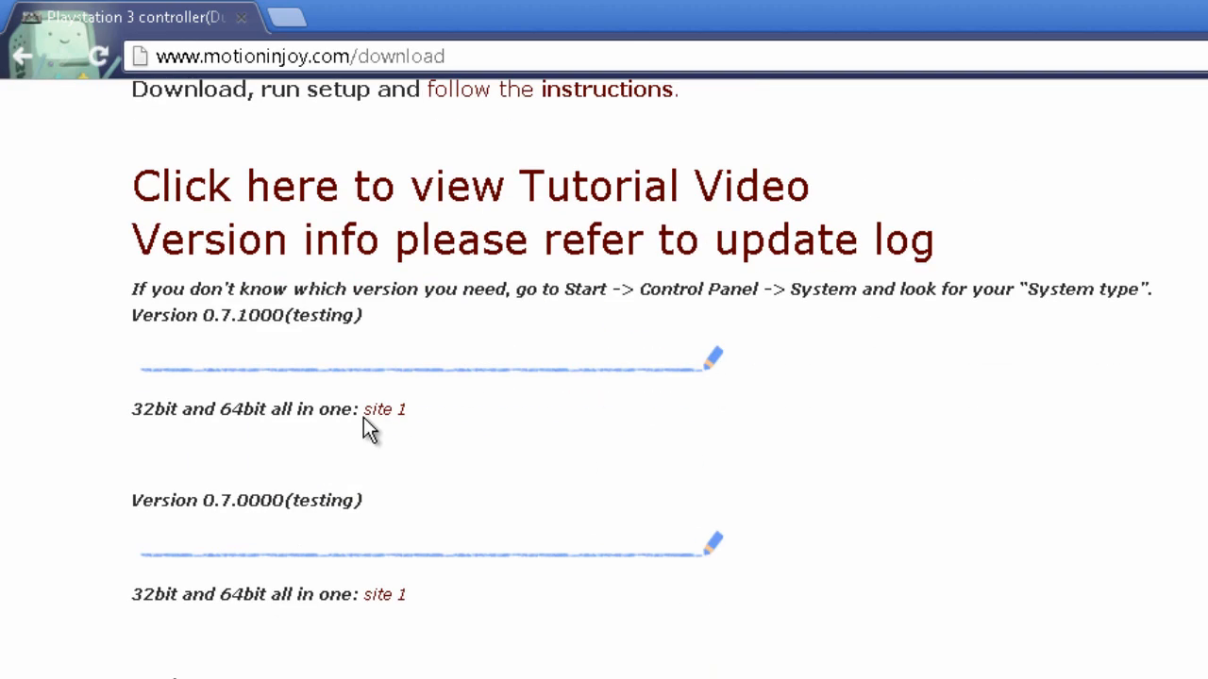
{"action": "mouse_move", "coordinate": [153, 449]}
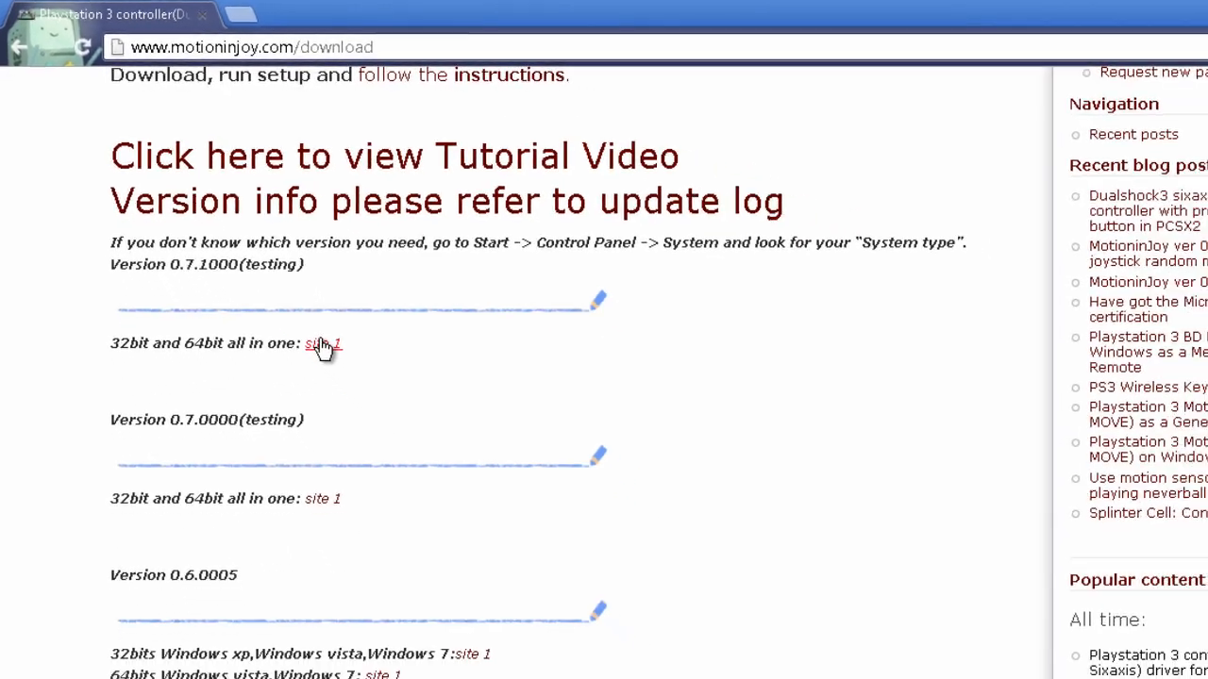
{"action": "left_click", "coordinate": [323, 344]}
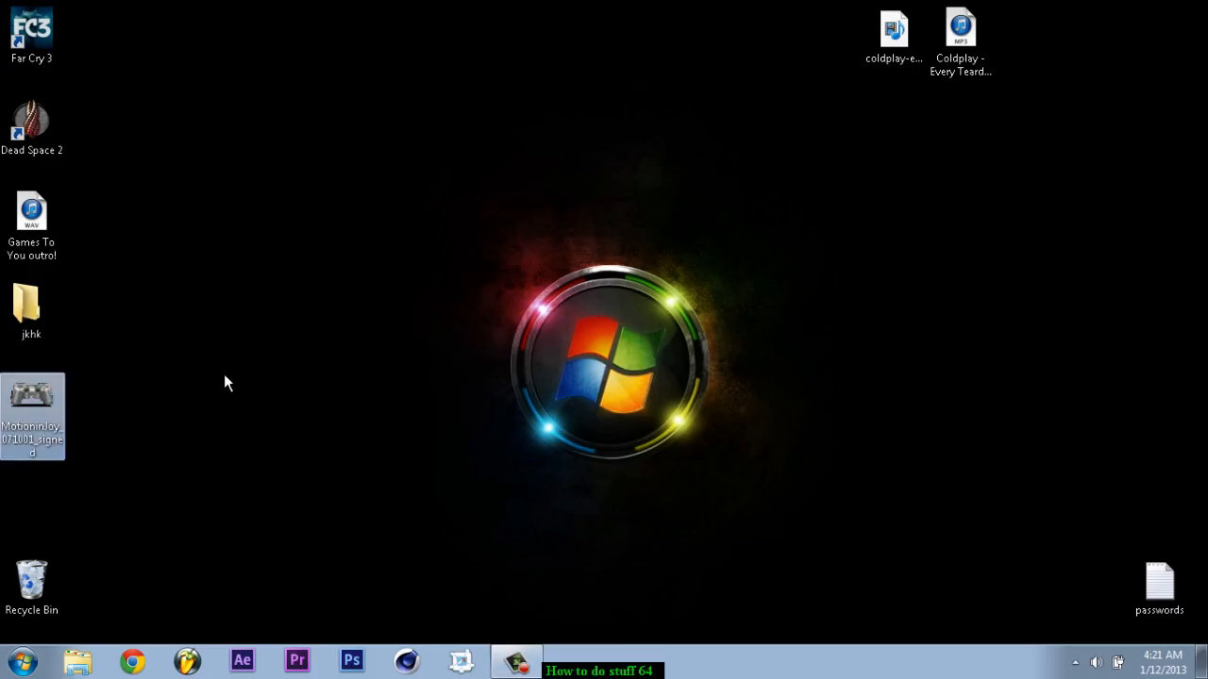
{"action": "left_click_drag", "start_coordinate": [32, 415], "coordinate": [496, 321]}
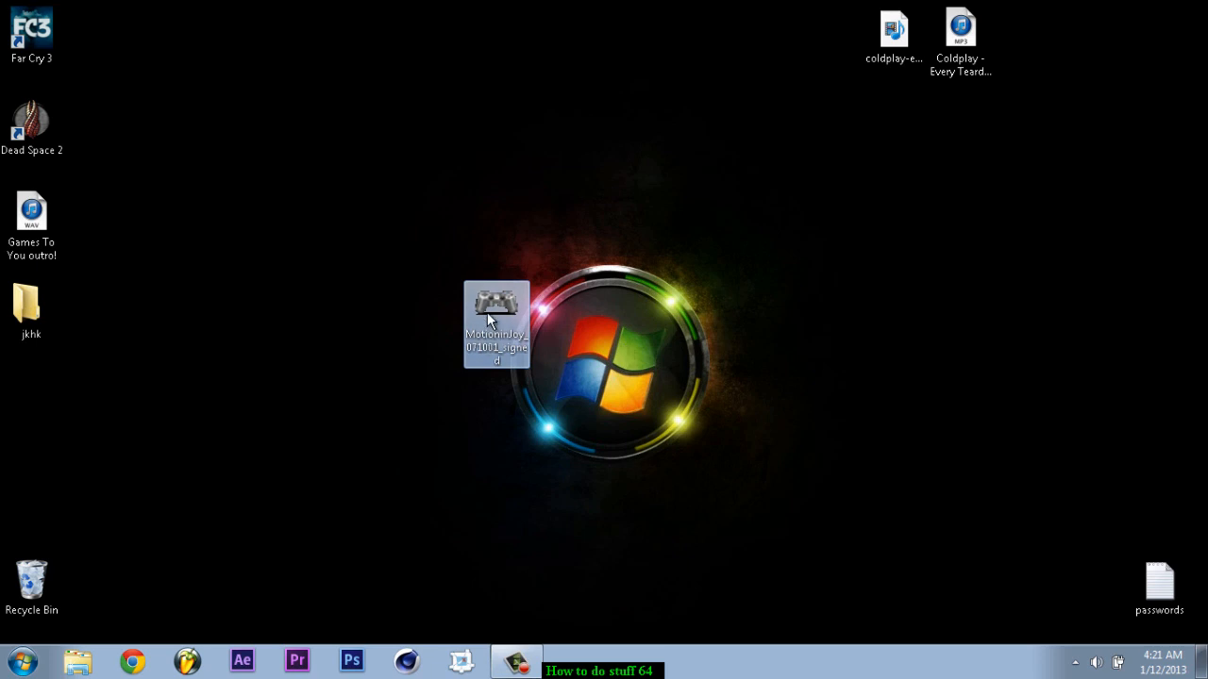
{"action": "double_click", "coordinate": [496, 304]}
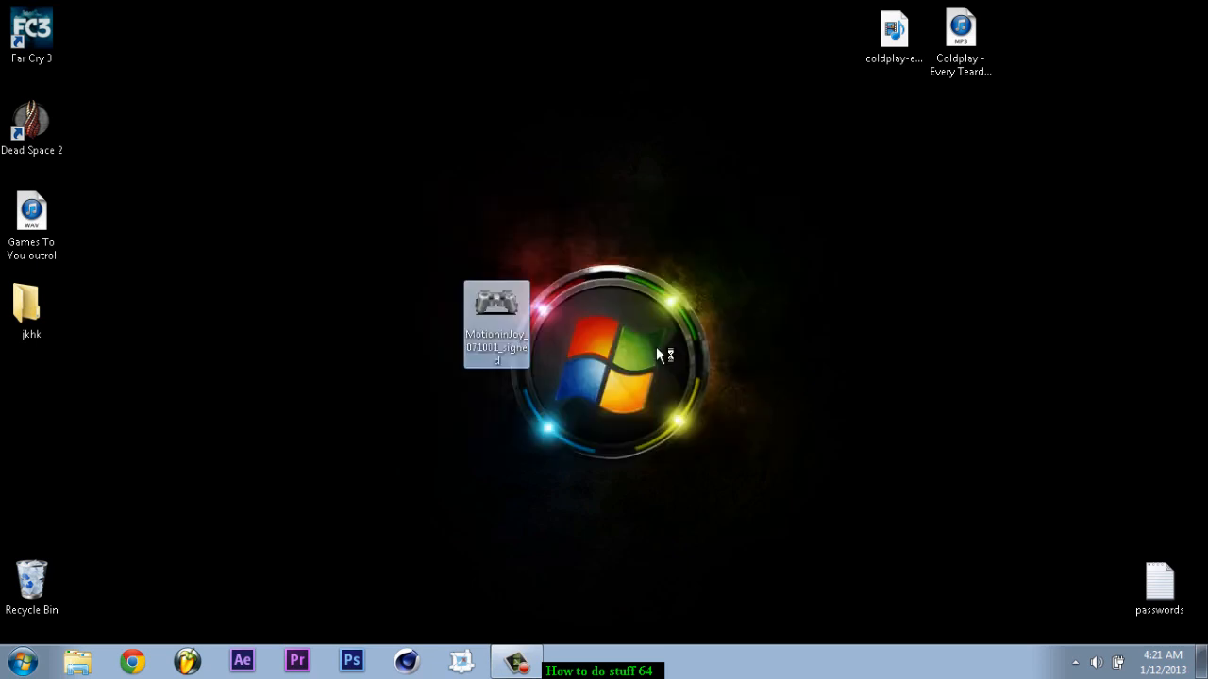
Step: Run the installer through Next, Install and Finish with Run DS3_tool kept checked
{"action": "double_click", "coordinate": [496, 302]}
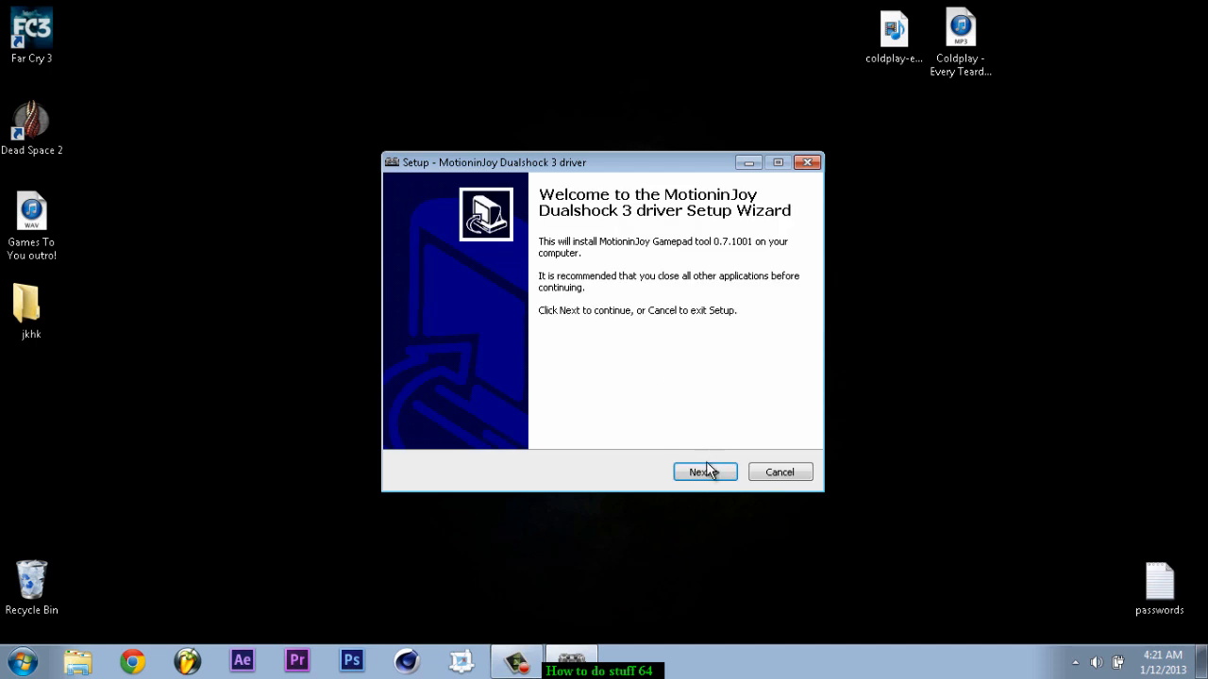
{"action": "left_click", "coordinate": [706, 471]}
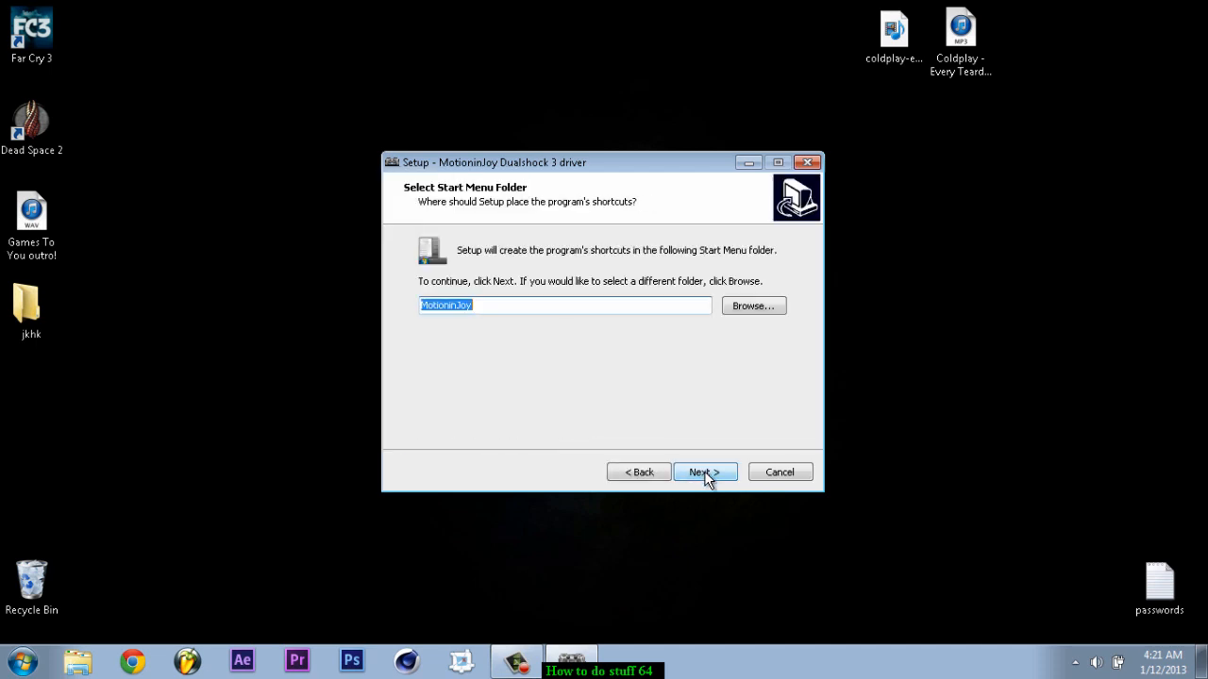
{"action": "left_click", "coordinate": [704, 472]}
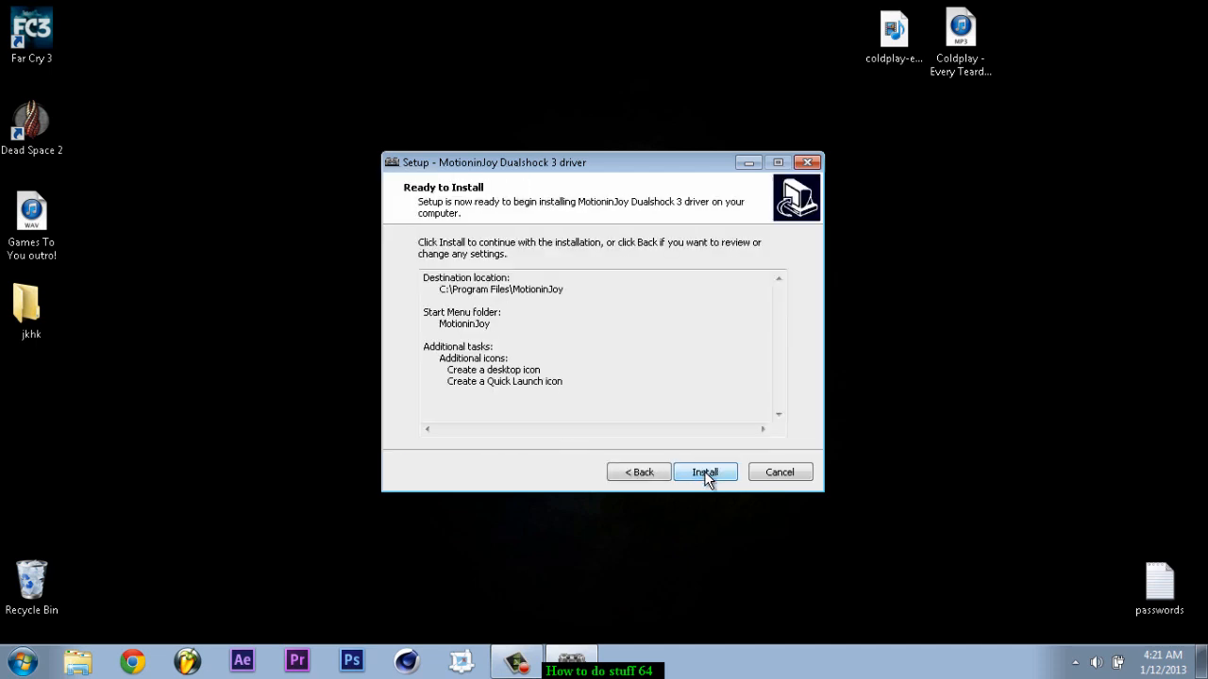
{"action": "left_click", "coordinate": [706, 471]}
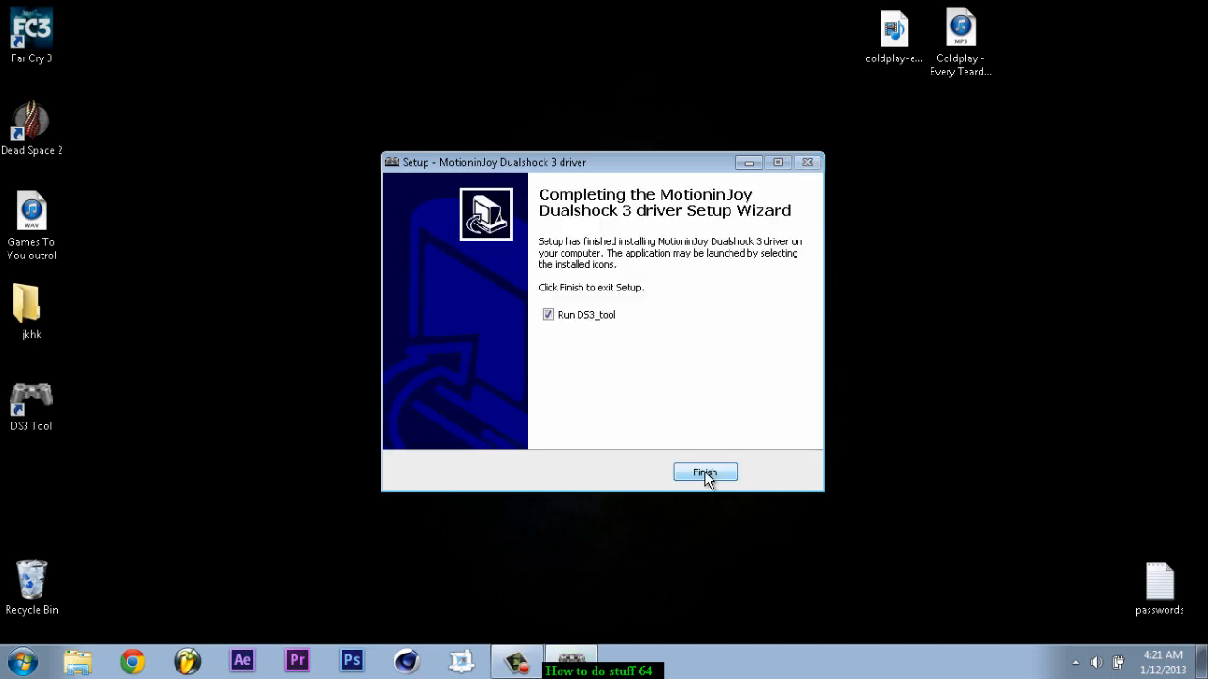
{"action": "left_click", "coordinate": [547, 313]}
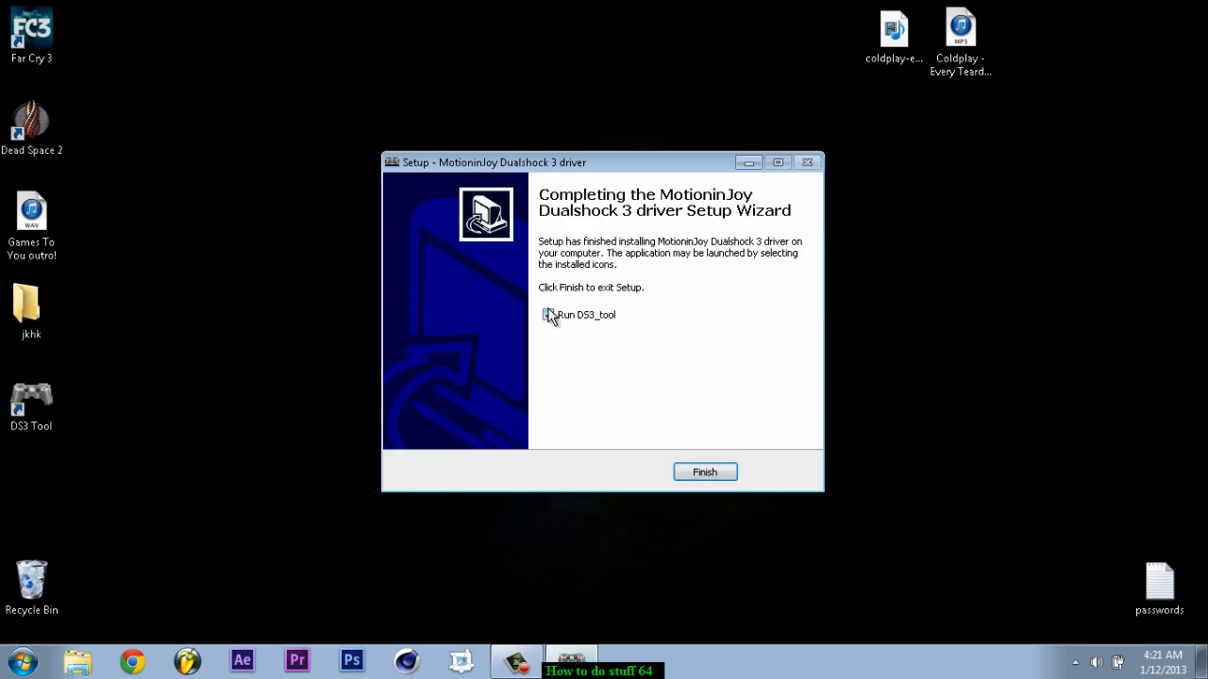
{"action": "left_click", "coordinate": [548, 313]}
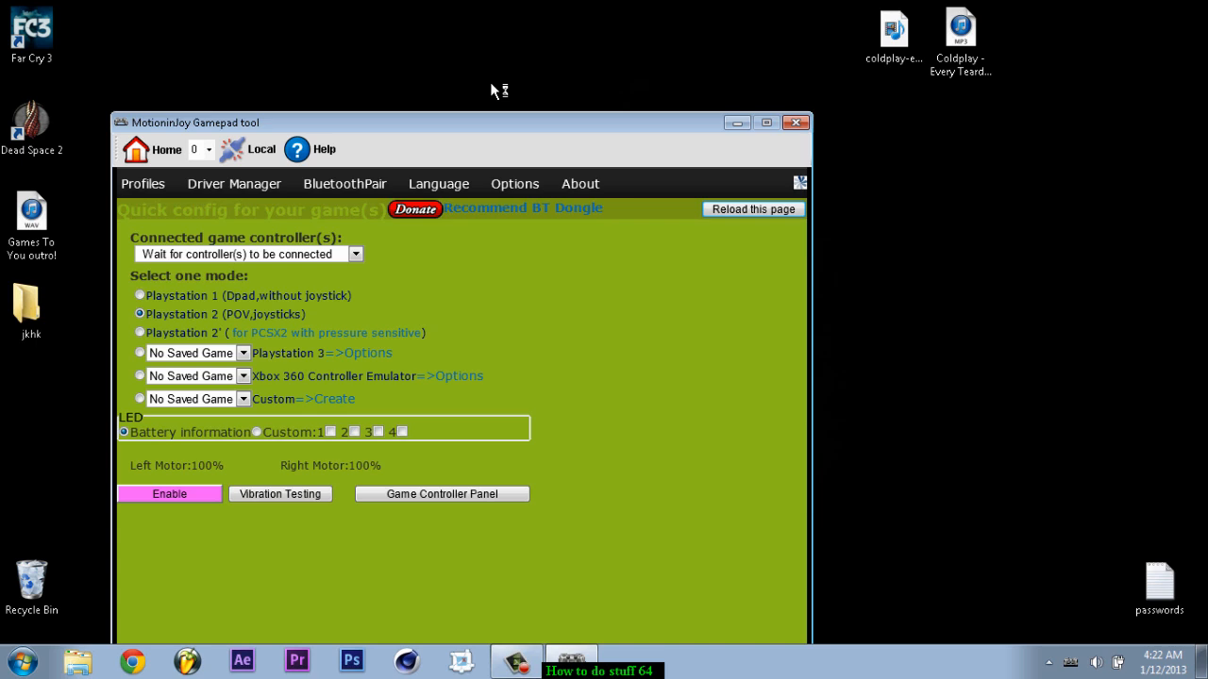
Step: Choose Playstation 1 mode on the DS3 Tool home page while waiting for a controller
{"action": "left_click", "coordinate": [170, 494]}
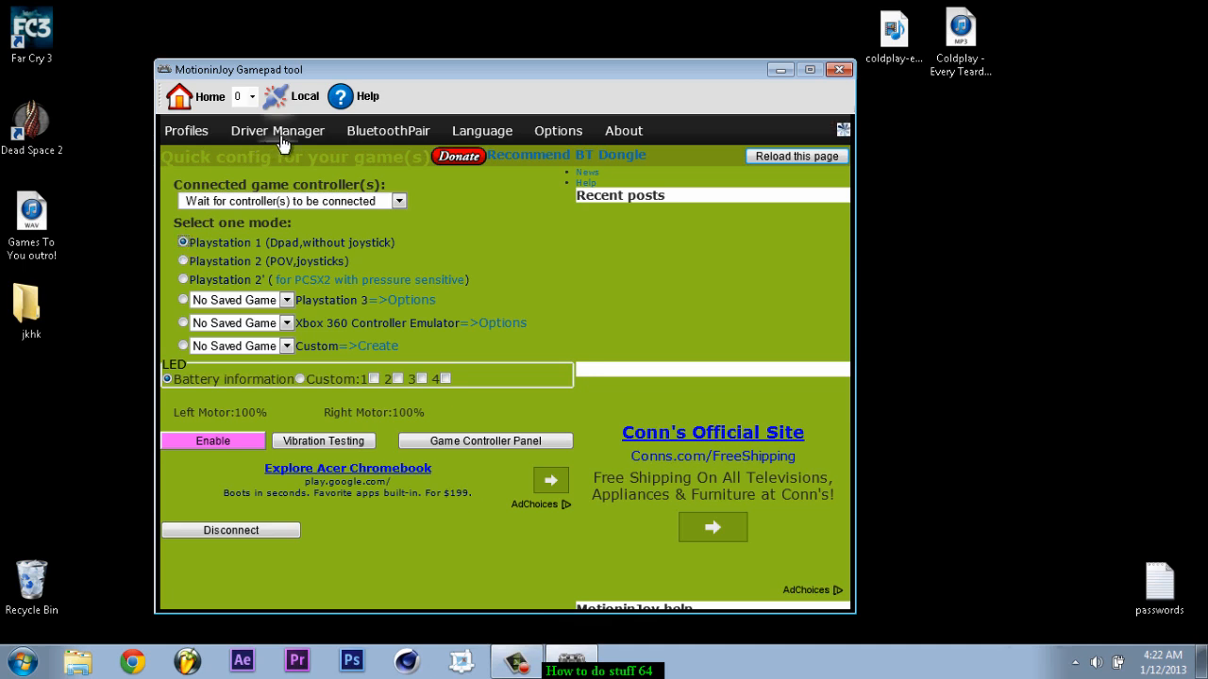
Step: In Driver Manager, load the driver for the Port_#0002.Hub_#0004 device, then close the tool
{"action": "left_click", "coordinate": [277, 130]}
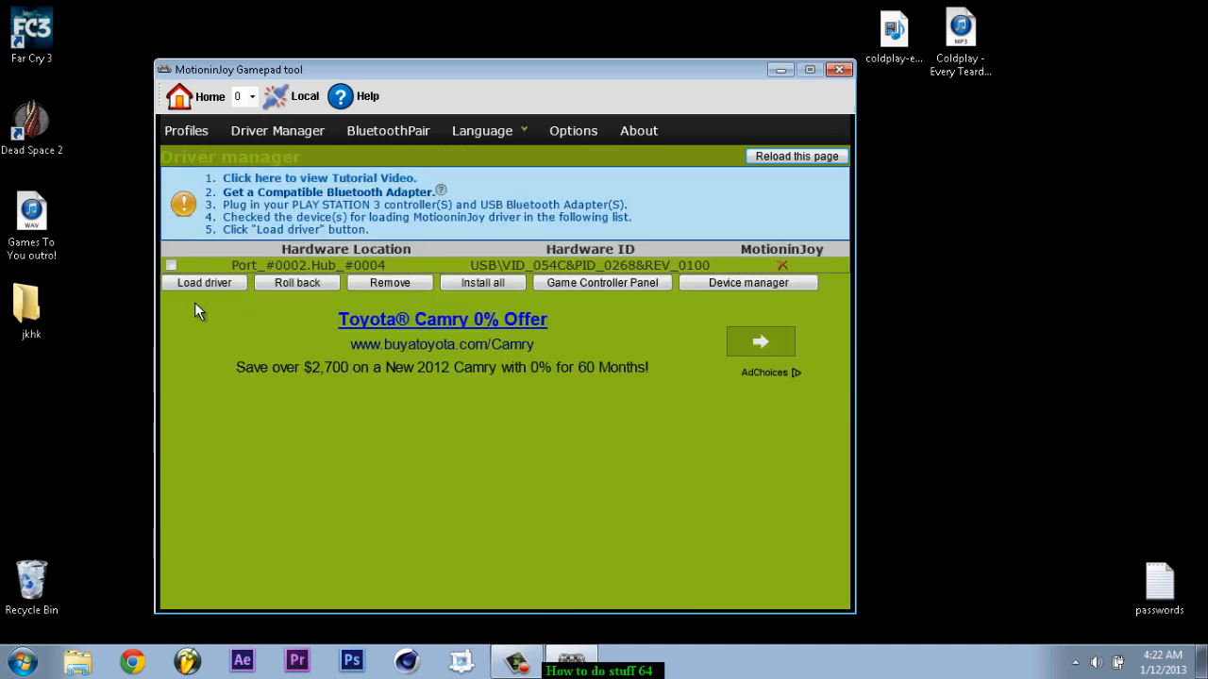
{"action": "left_click", "coordinate": [170, 264]}
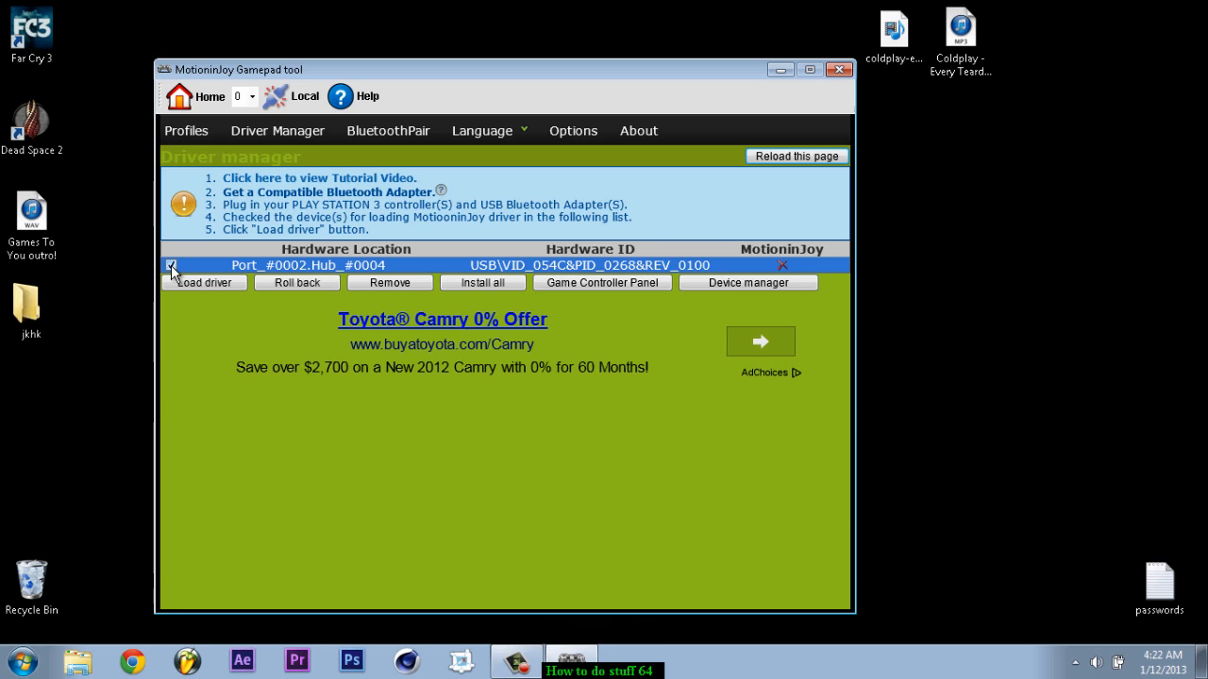
{"action": "left_click", "coordinate": [483, 284]}
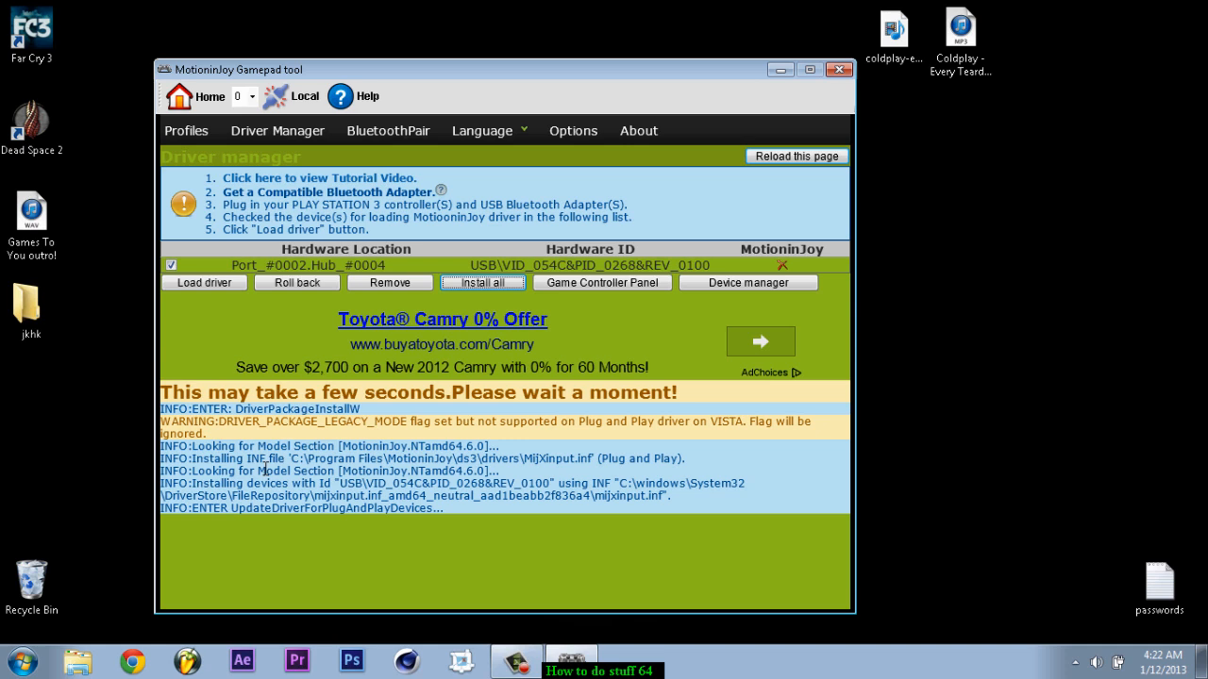
{"action": "mouse_move", "coordinate": [596, 412]}
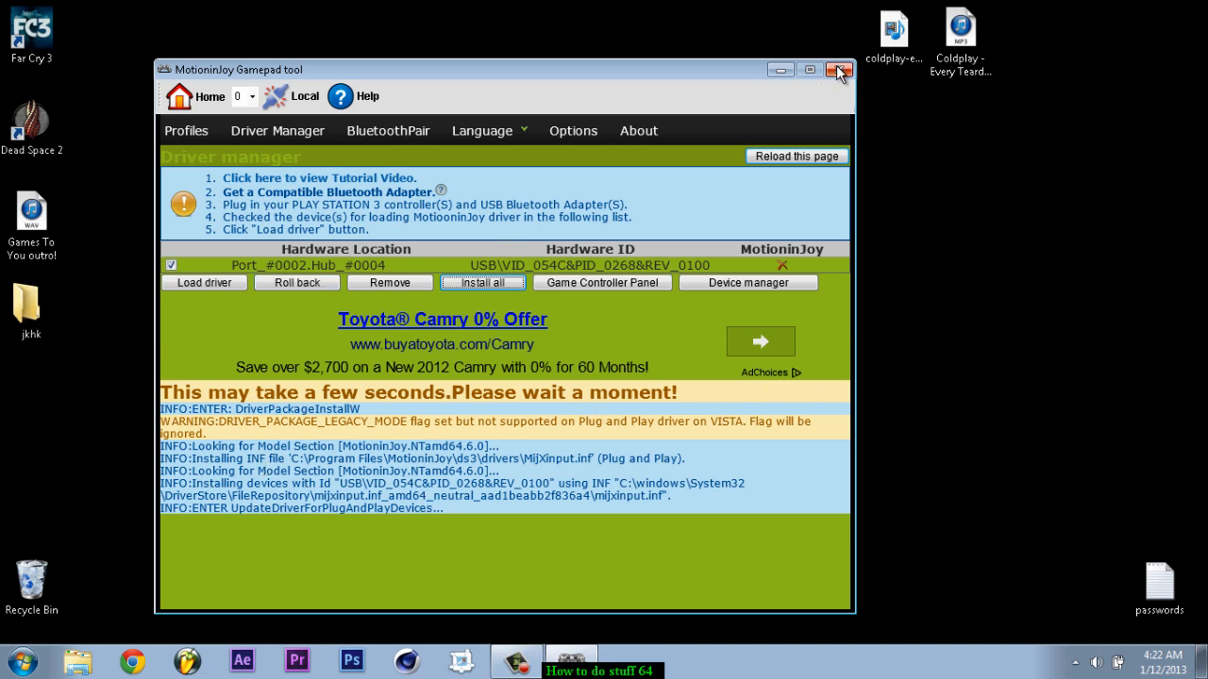
{"action": "left_click", "coordinate": [838, 70]}
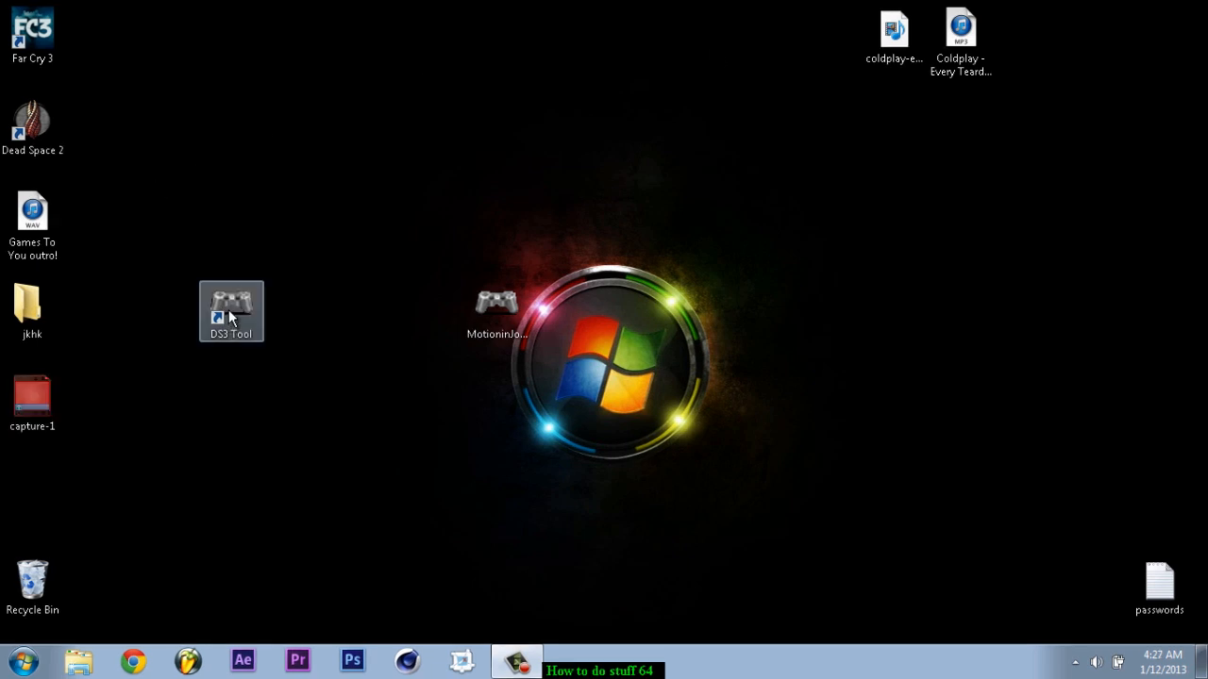
Step: Relaunch DS3 Tool from its desktop shortcut to detect the Dualshock 3 over USB
{"action": "double_click", "coordinate": [230, 312]}
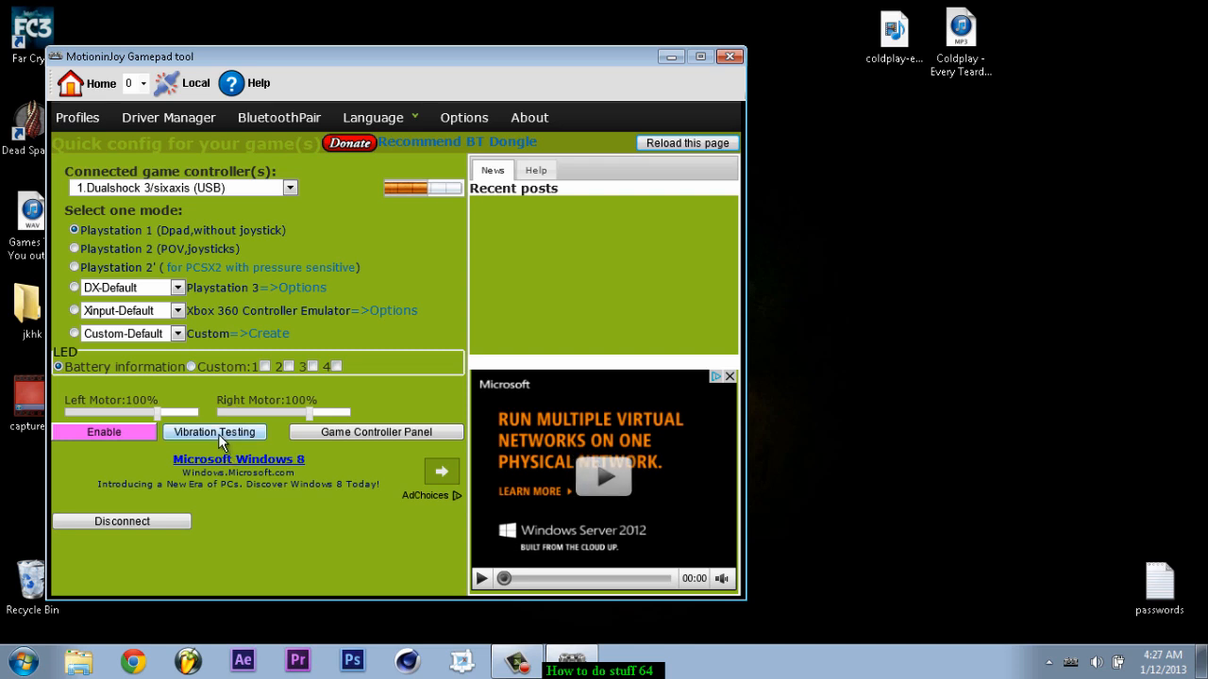
Step: Run Vibration Testing on the Dualshock 3, then close the gamepad tool
{"action": "left_click", "coordinate": [215, 432]}
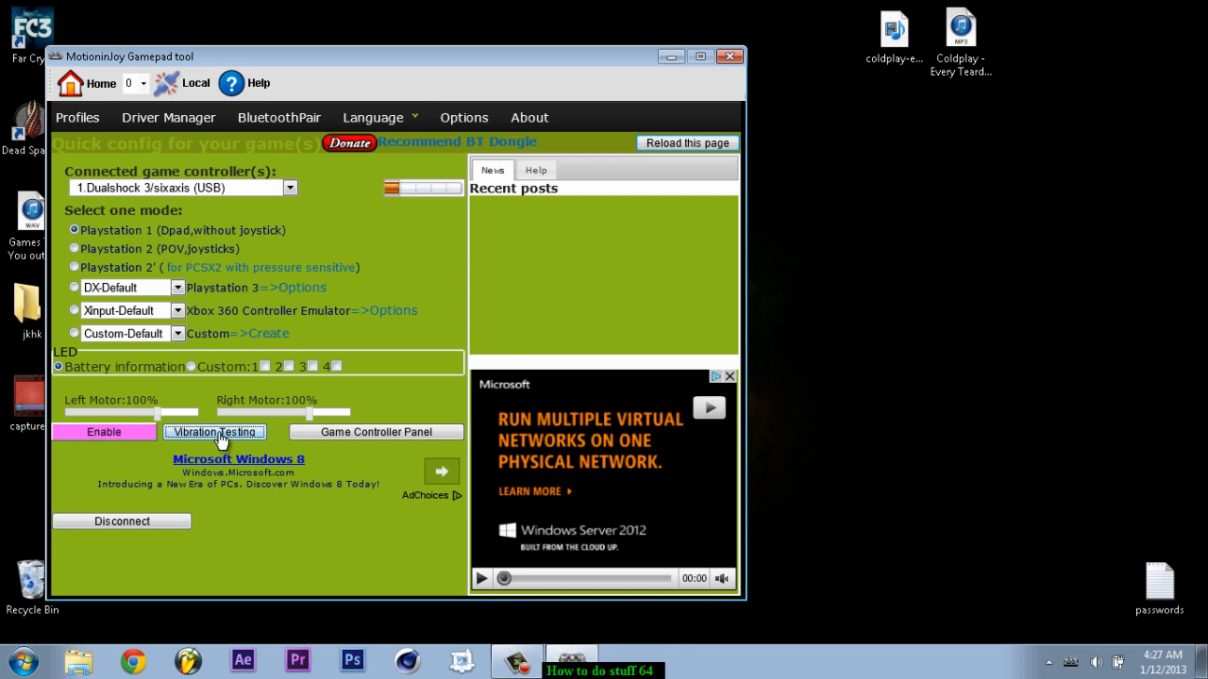
{"action": "left_click", "coordinate": [728, 57]}
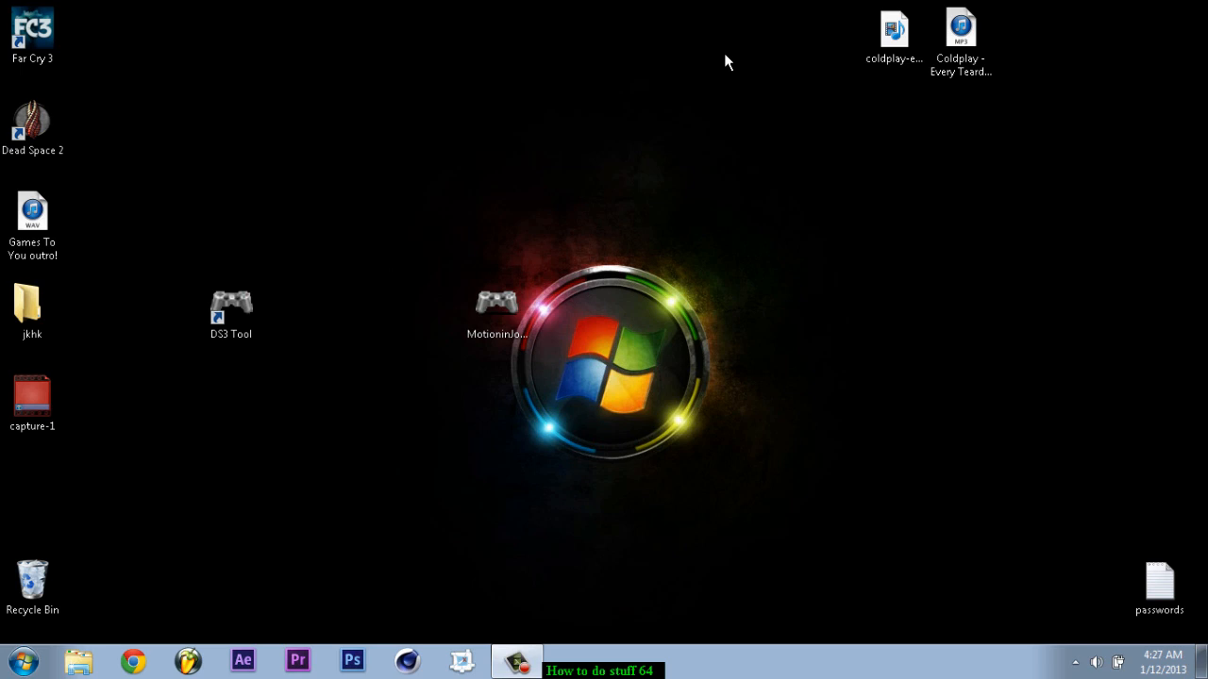